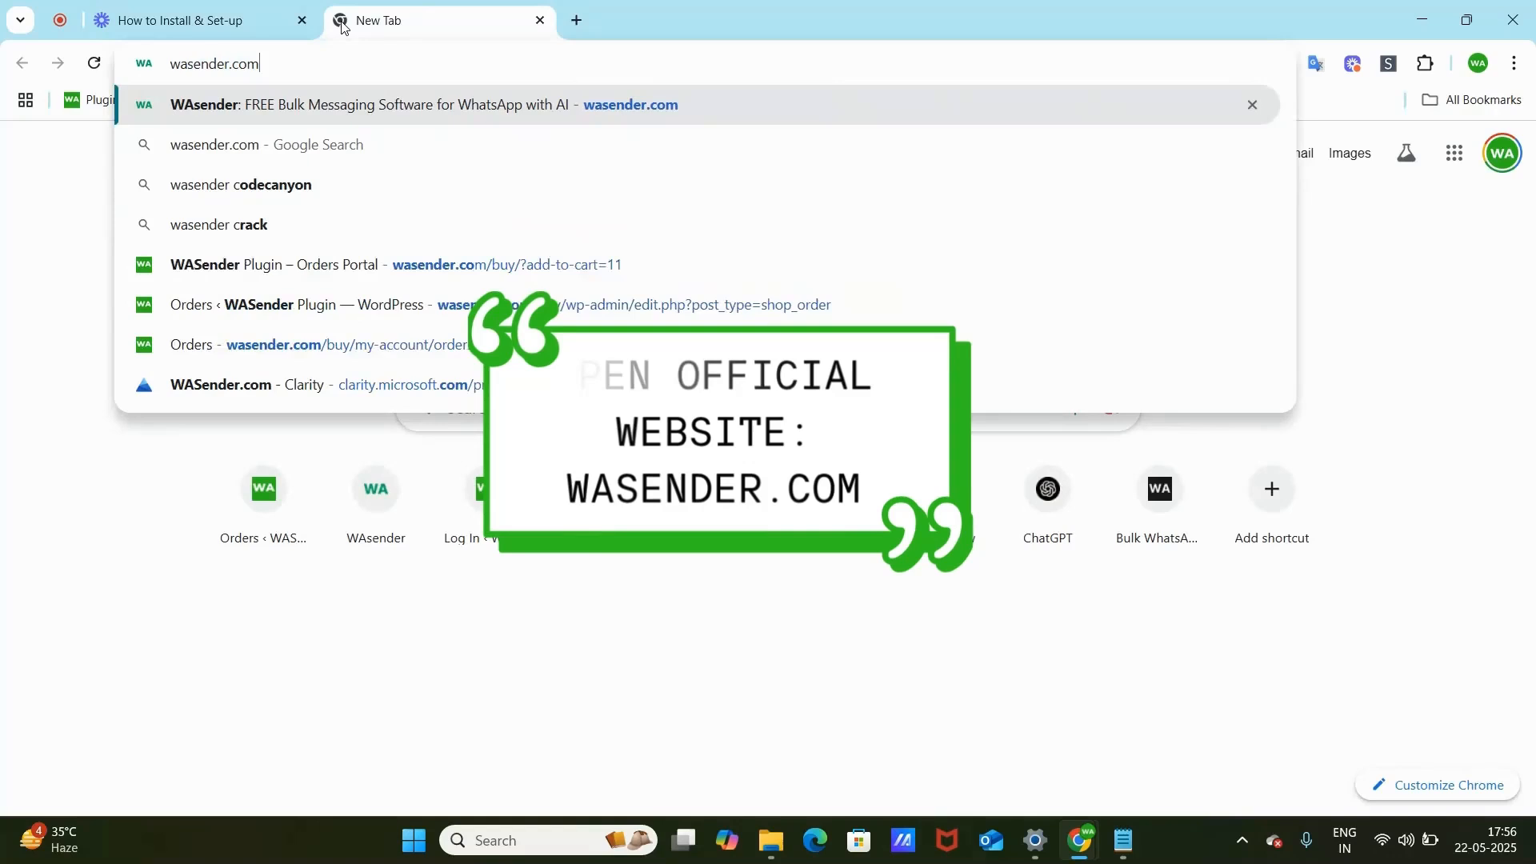
- Go to wasender.com and reach the Install for FREE link to the Chrome Web Store listing
click(411, 105)
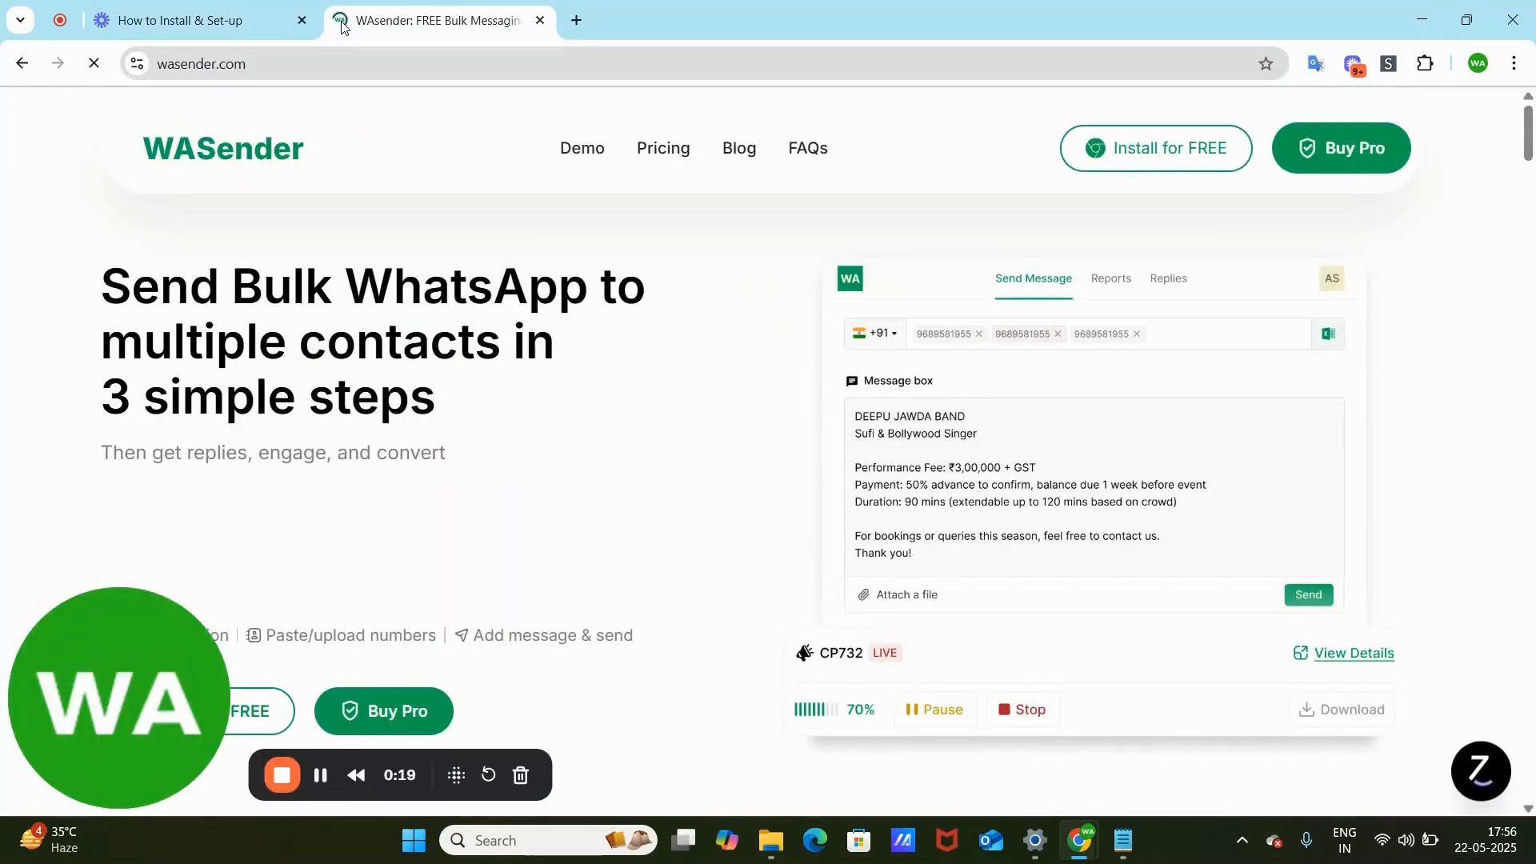
mouse_move(1155, 147)
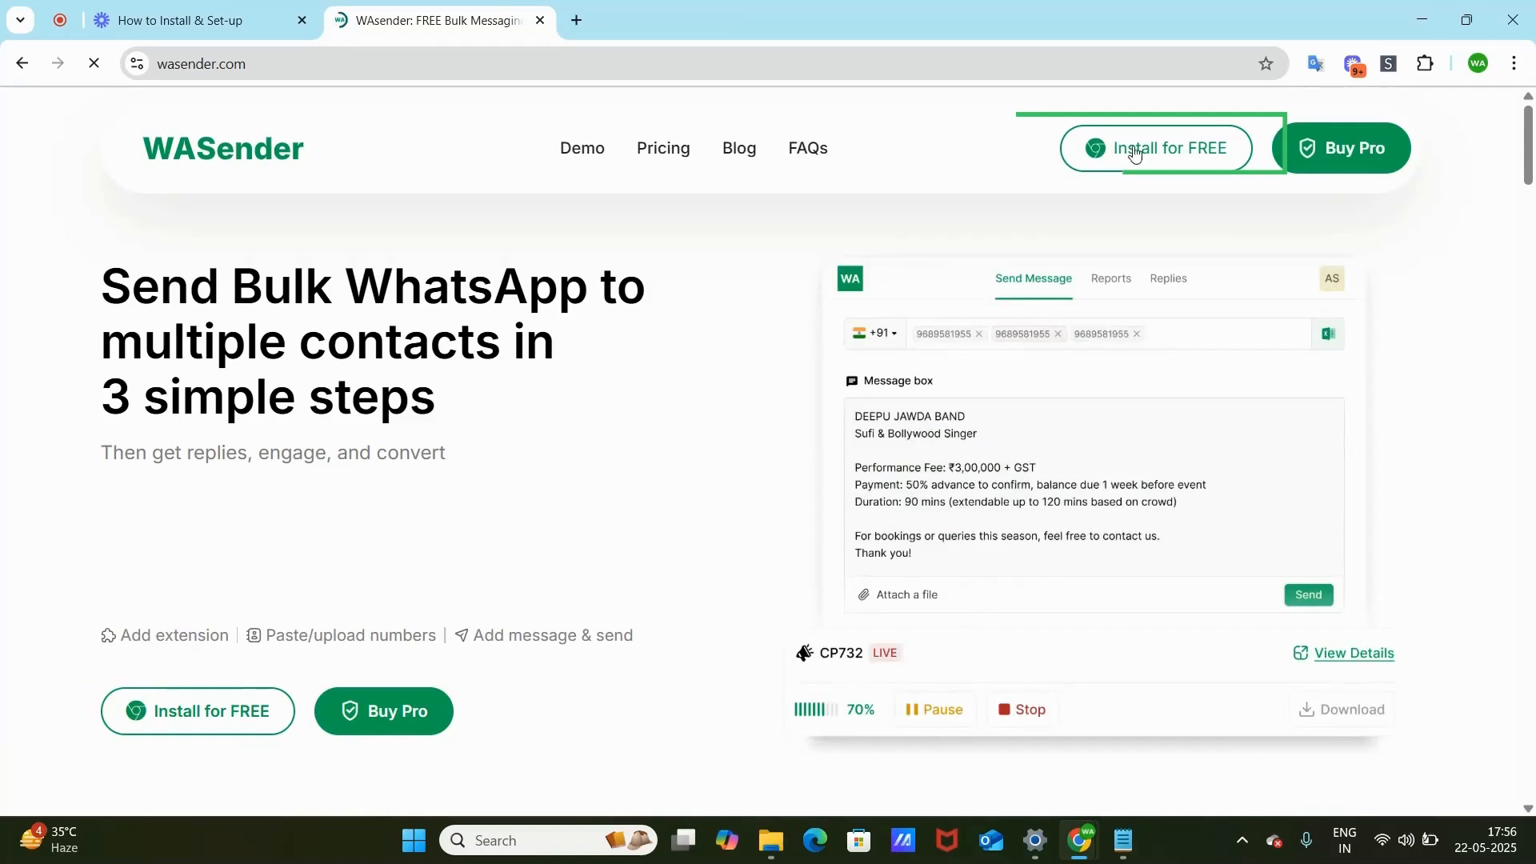
scroll(down, 3)
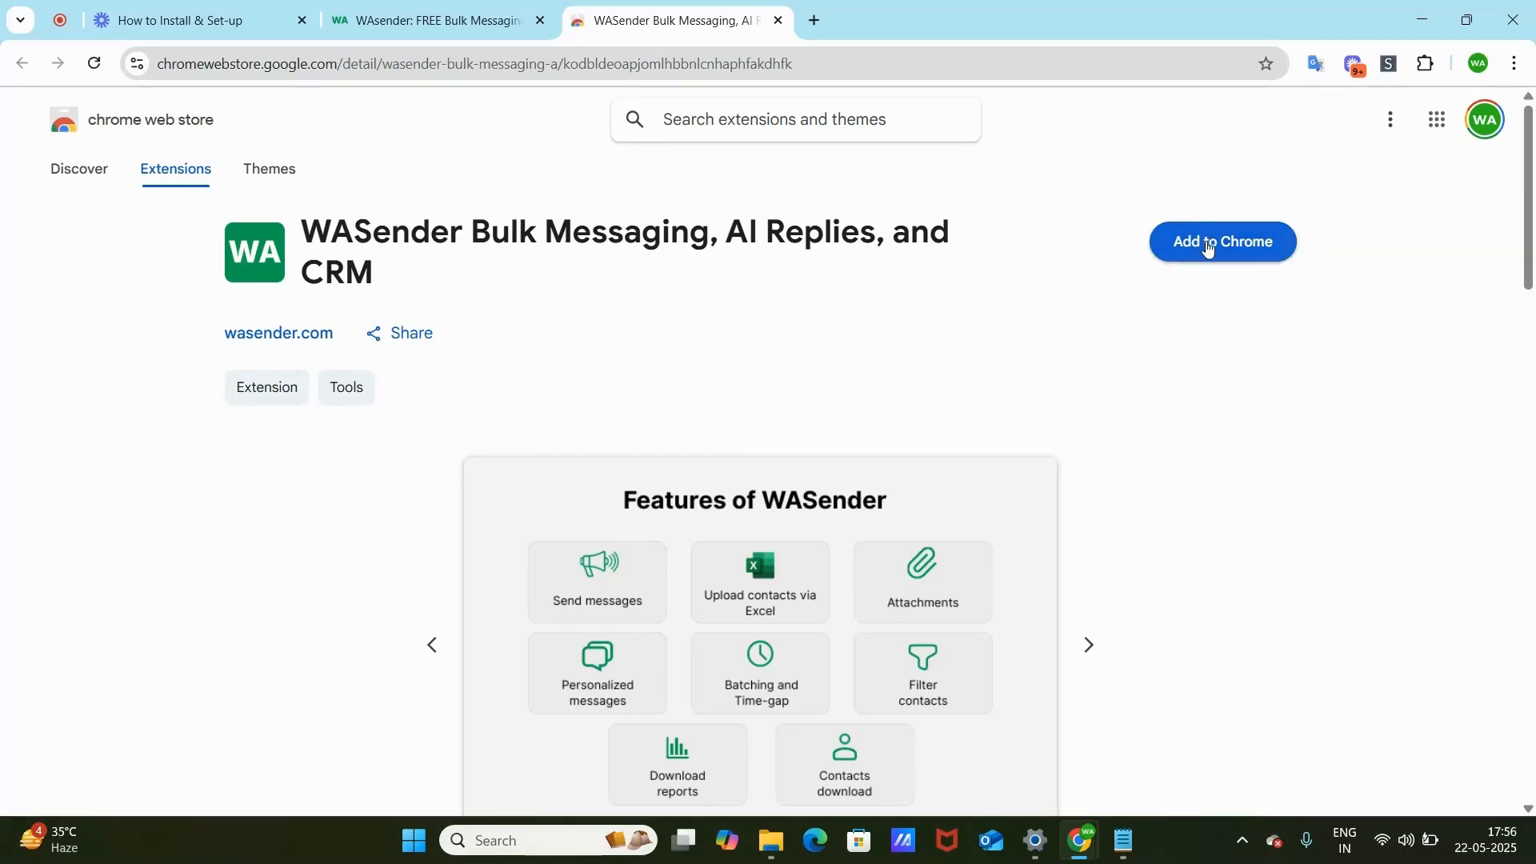
- Add the WASender Bulk Messaging extension to Chrome and confirm the install
click(1221, 242)
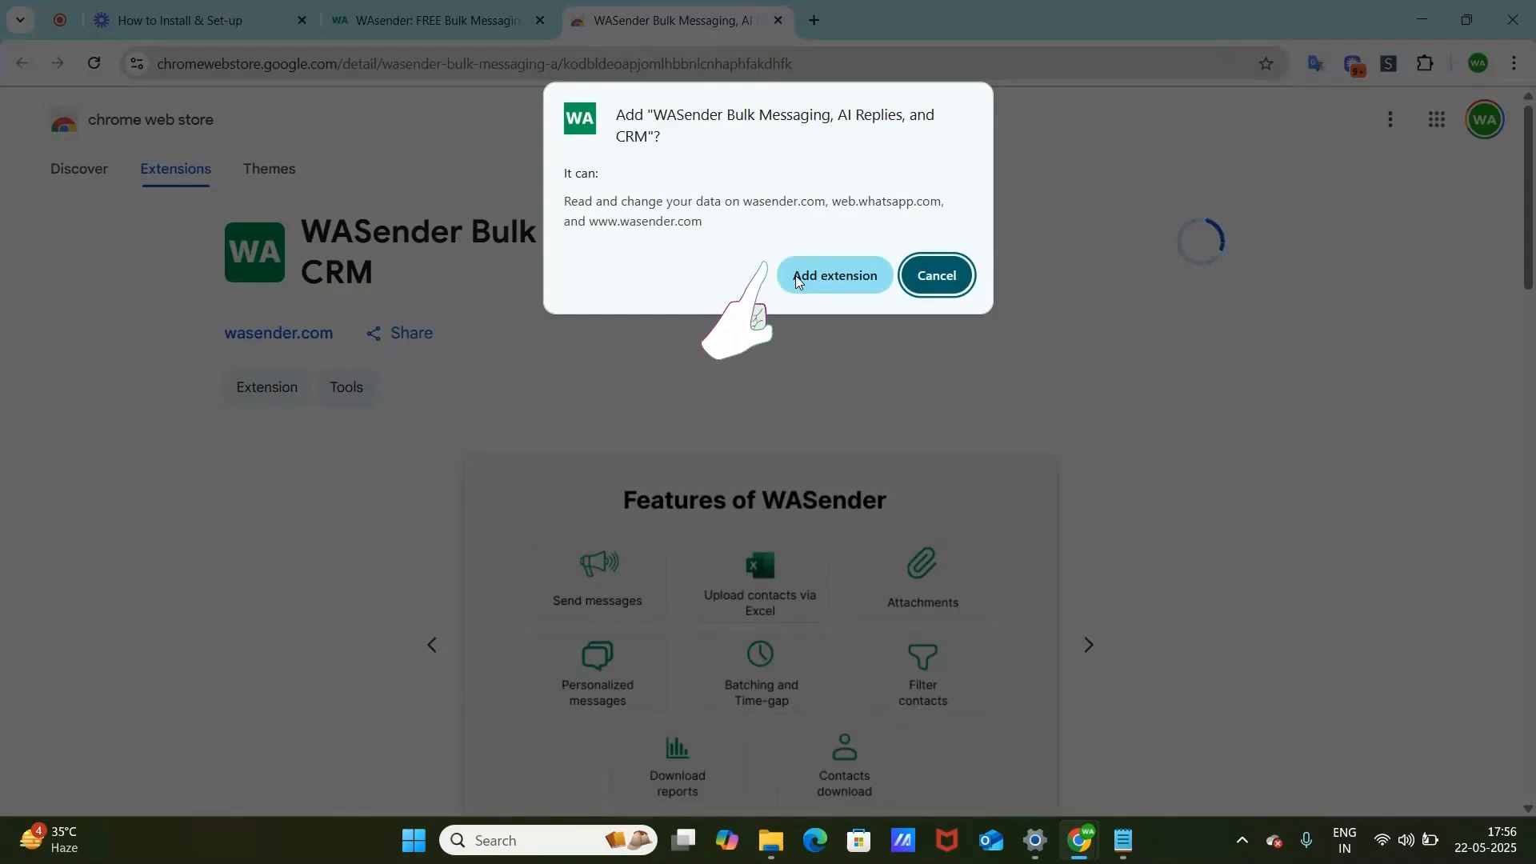
click(834, 275)
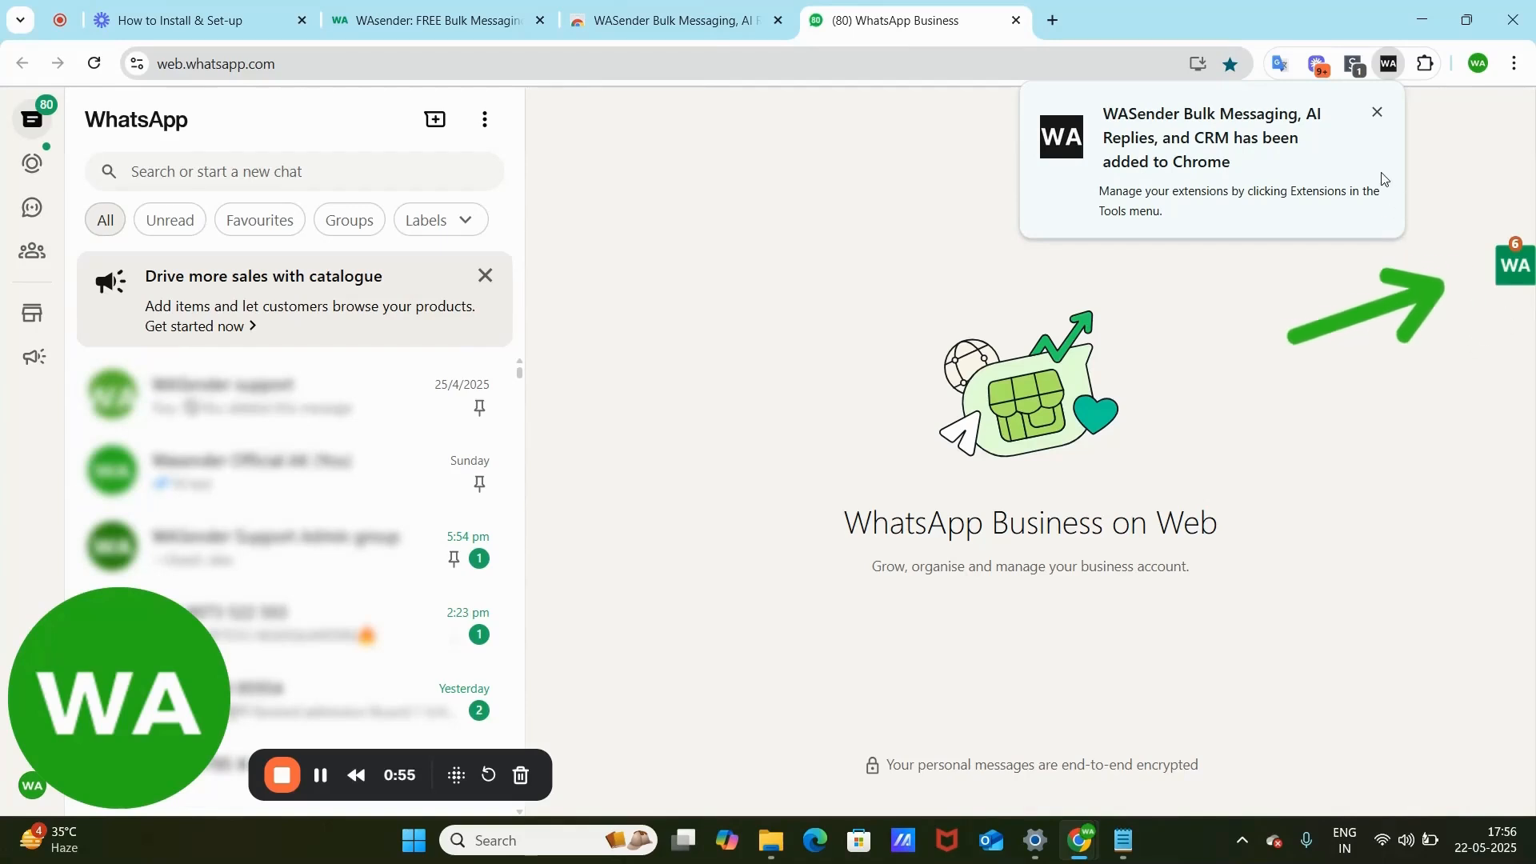
- Show the WASender send-messages sidebar via the green WA tab on the right edge
click(1376, 112)
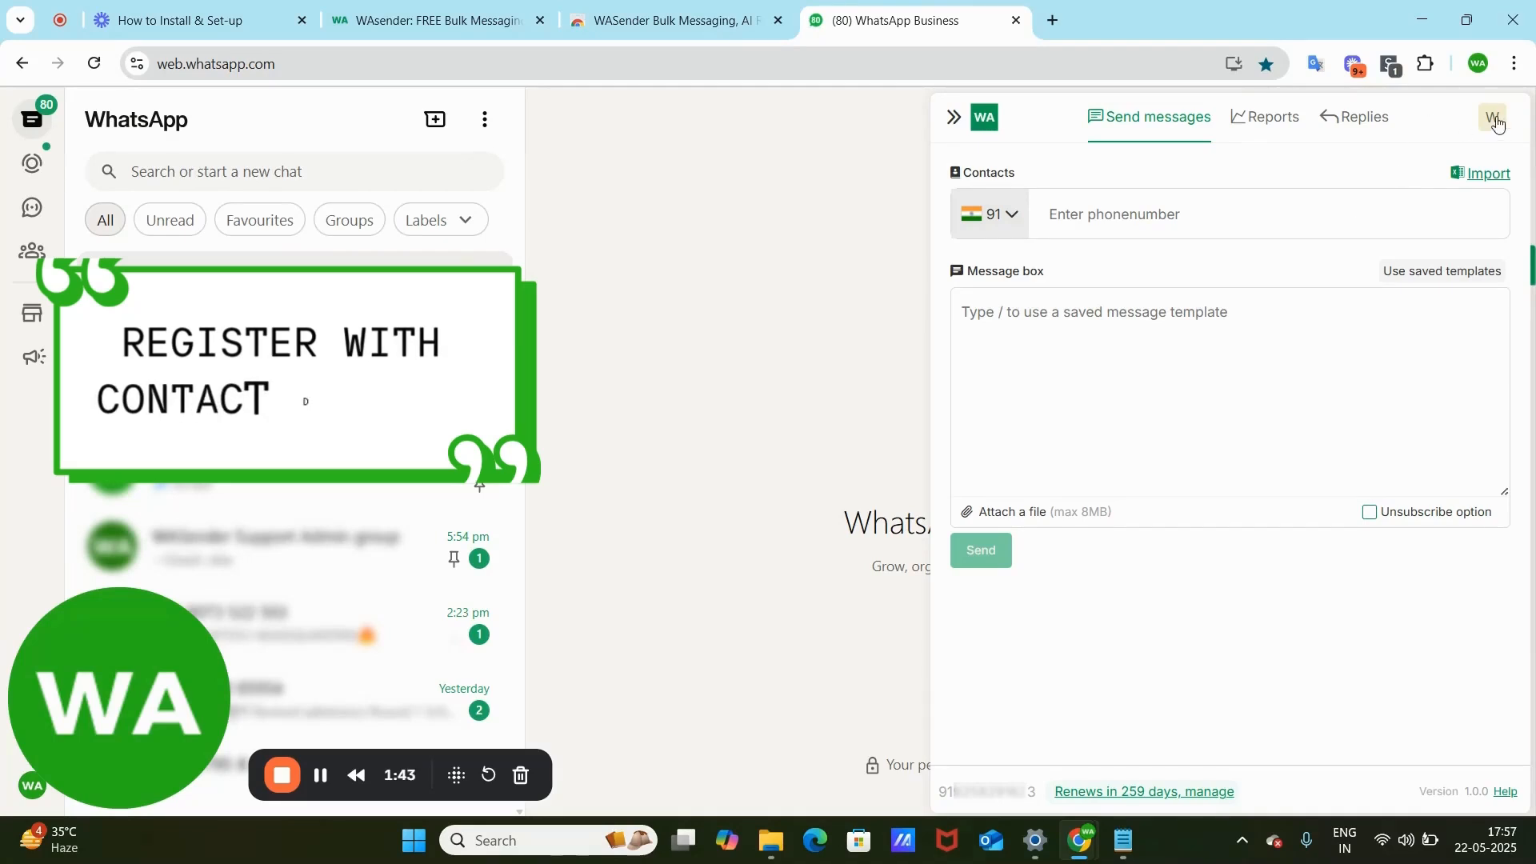
- From the avatar's Profile form, mark personal and WhatsApp numbers as same and Start Messaging
click(1494, 117)
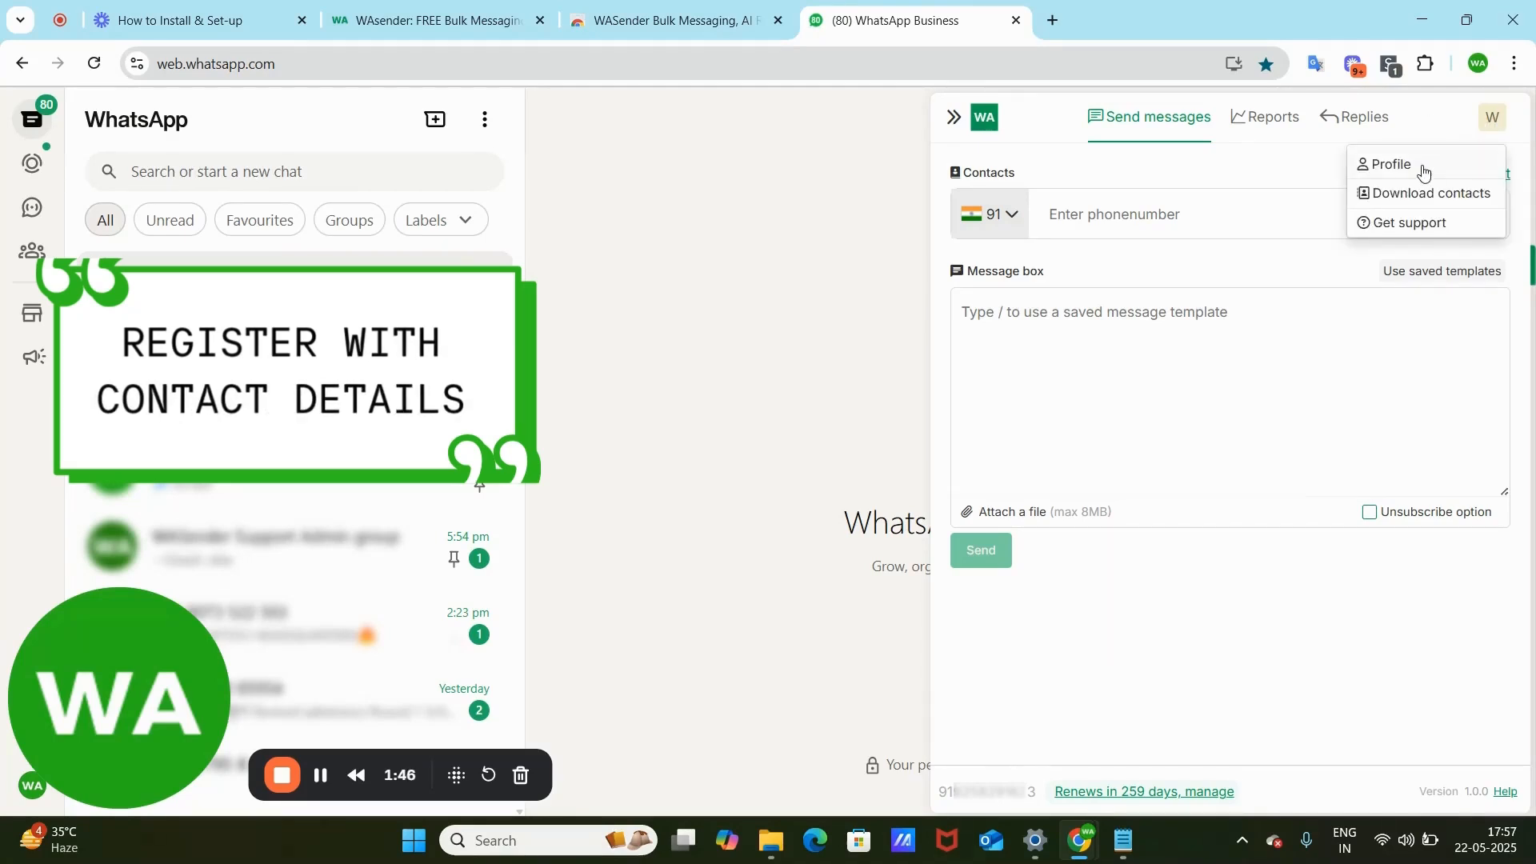
click(1390, 163)
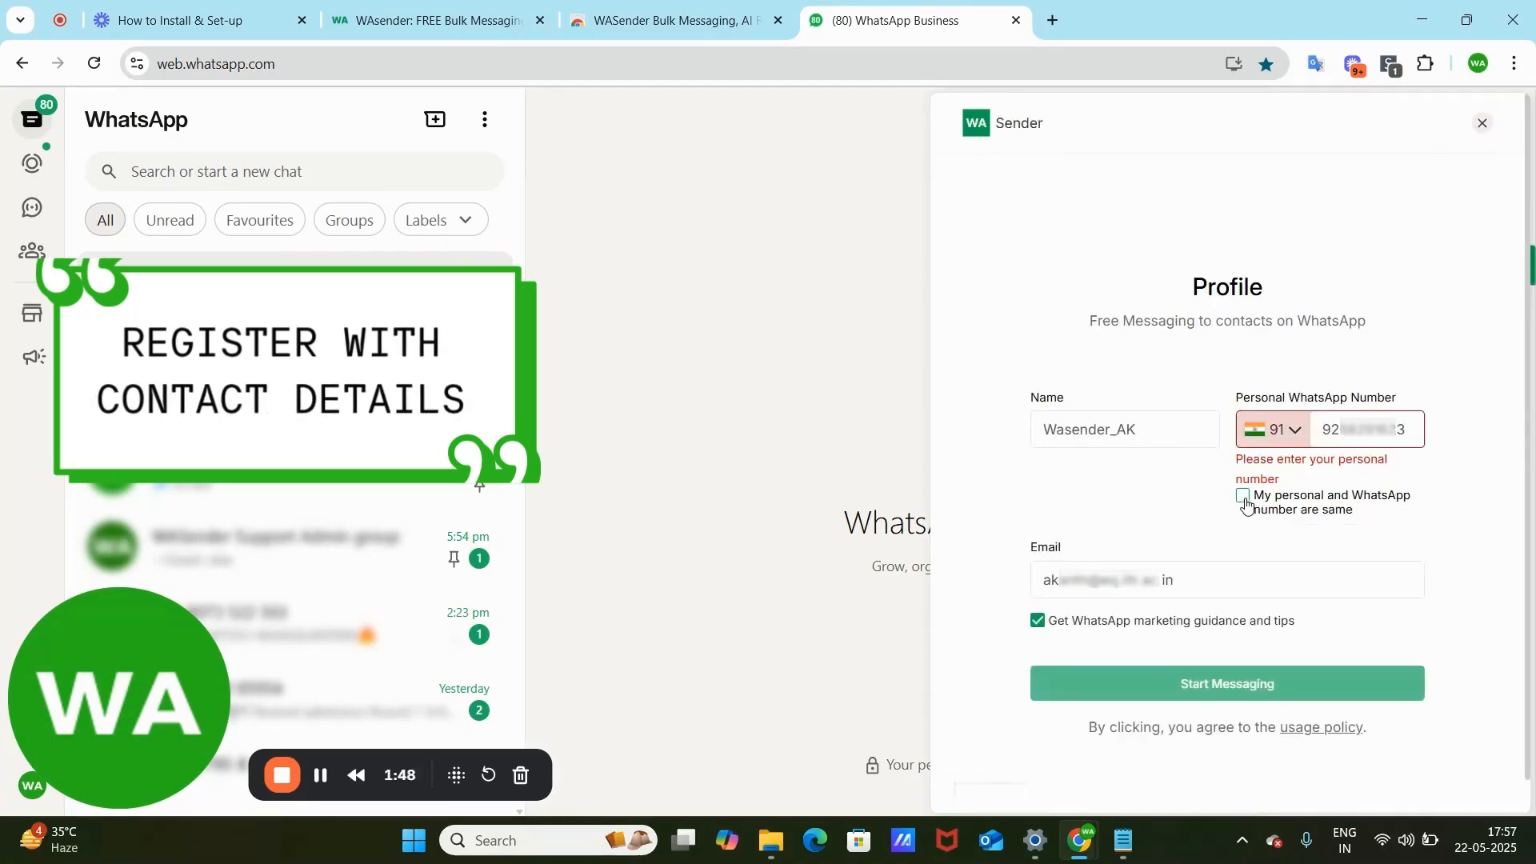
click(1243, 496)
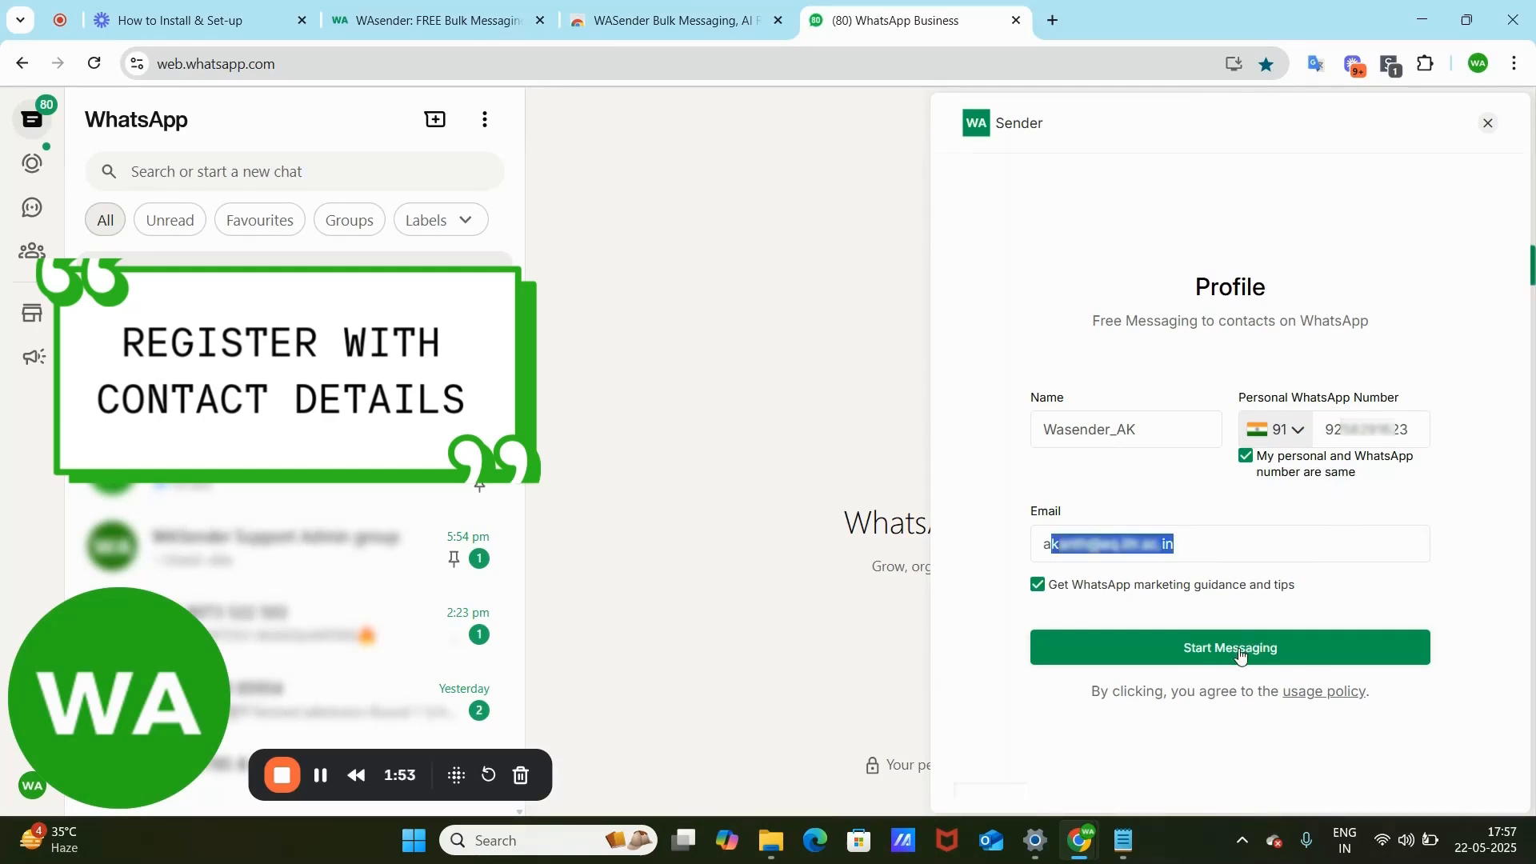
click(1227, 646)
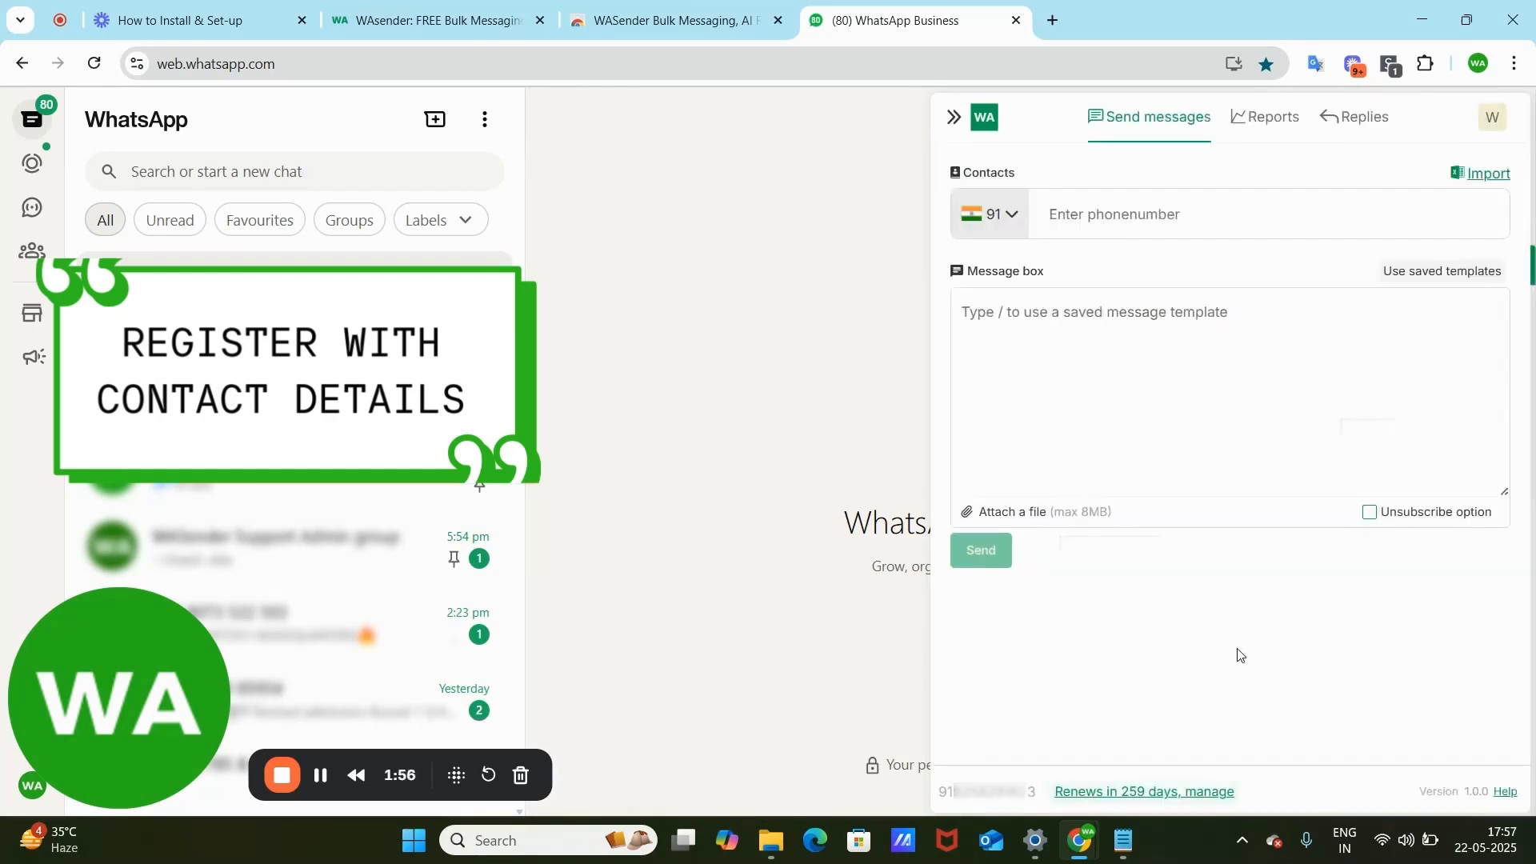